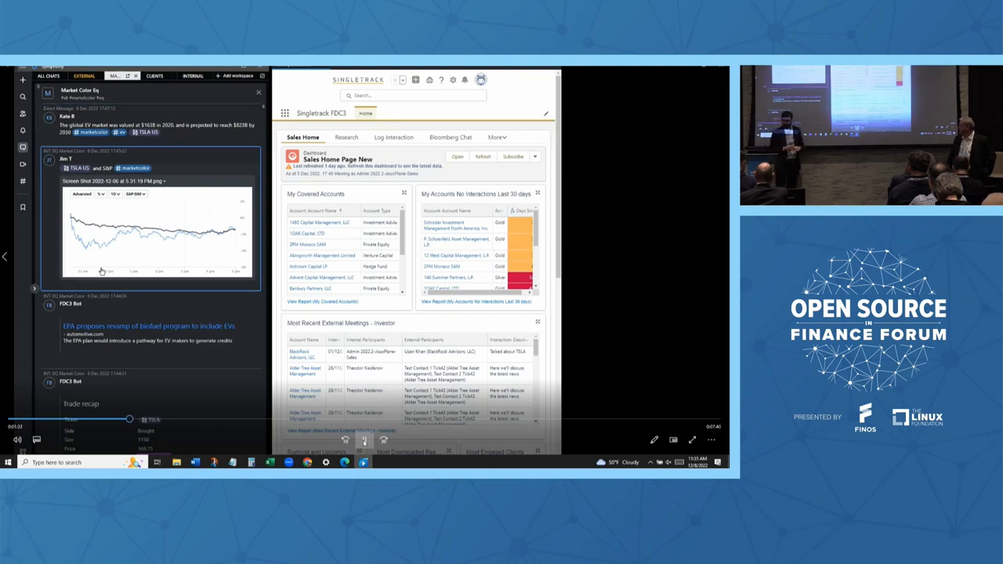
# Scroll the Symphony chat down to the FDC3 Bot's TSLA trade recap card
pyautogui.scroll(-3)
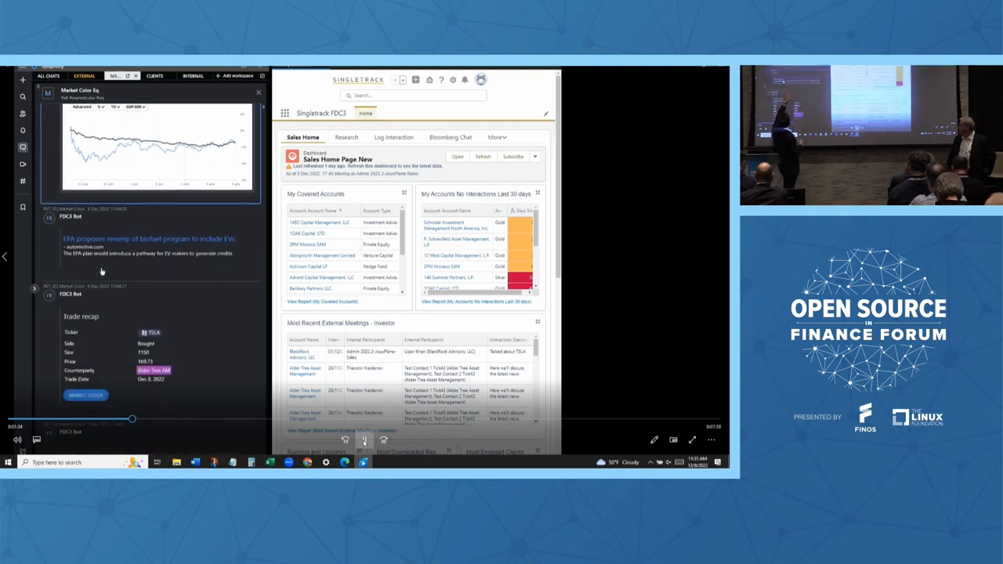
pyautogui.scroll(-3)
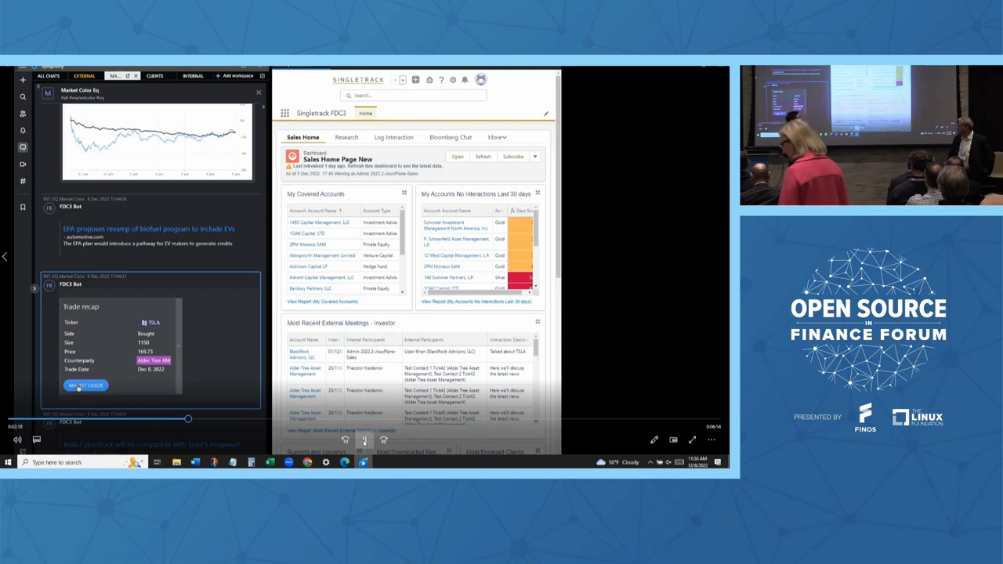
# Launch the Glue42 TSLA workspace with Order History, Chart and Market Depth from the recap card
pyautogui.click(85, 385)
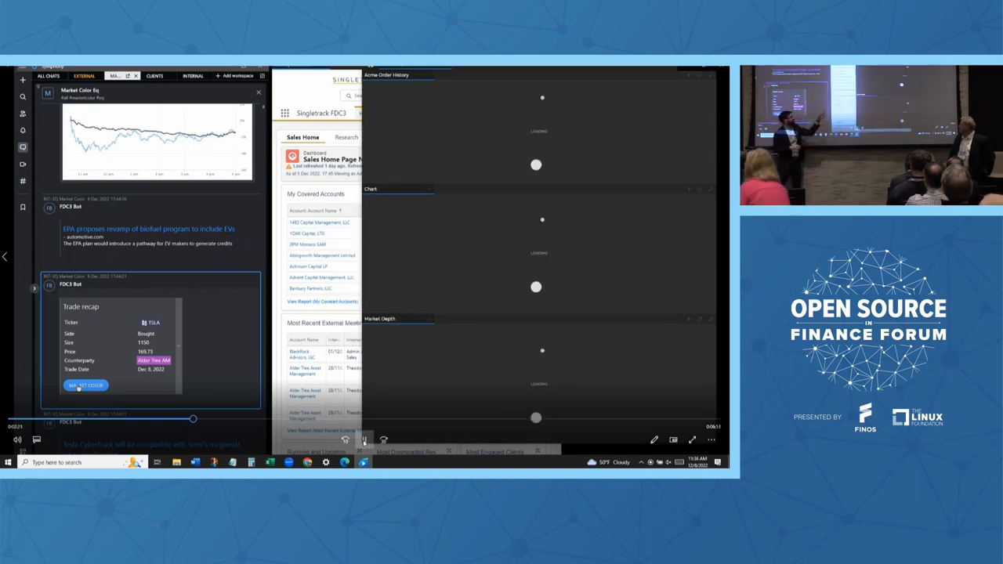
pyautogui.click(84, 386)
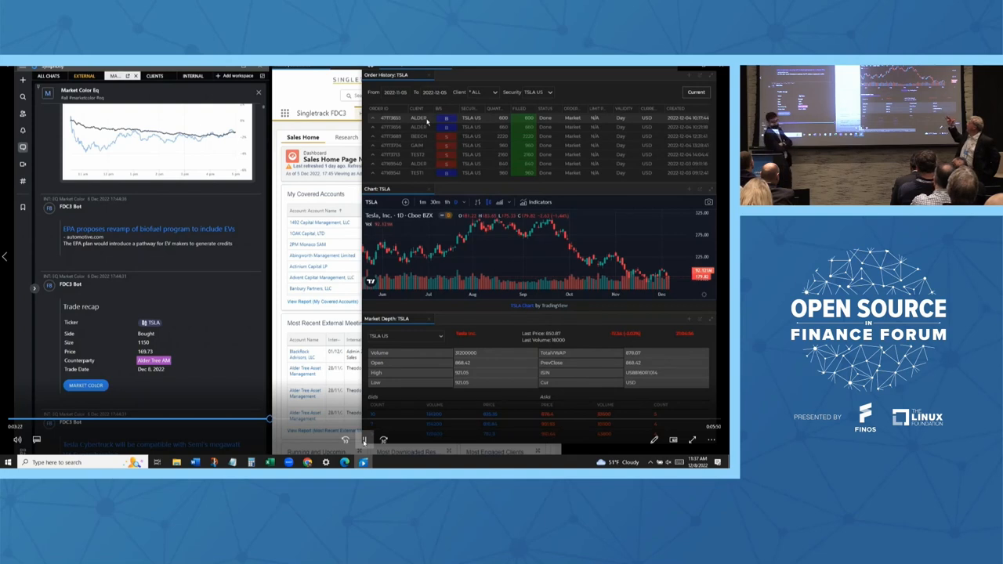
# Show every chat message referencing the TSLA cashtag from the trade recap
pyautogui.rightClick(461, 118)
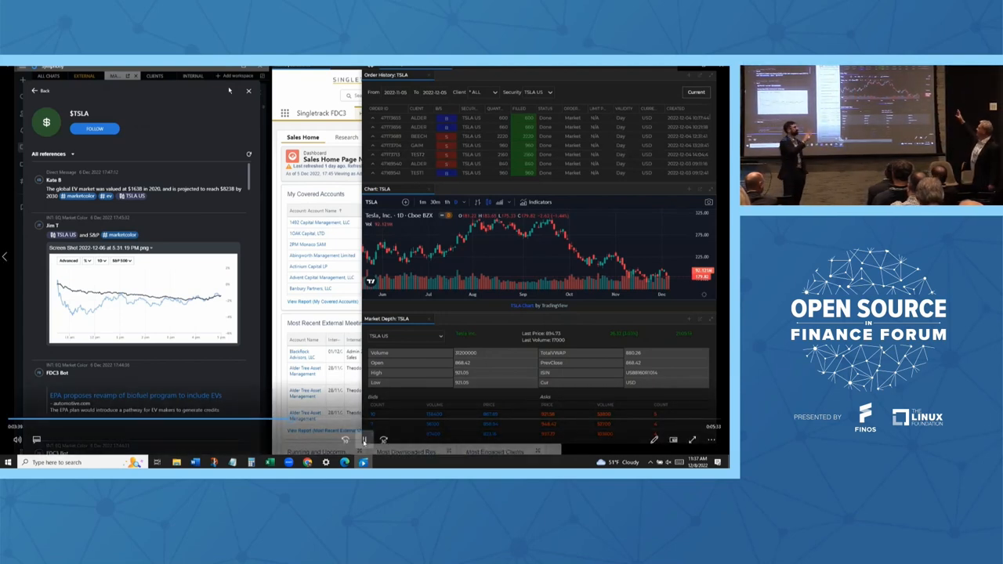
pyautogui.scroll(-3)
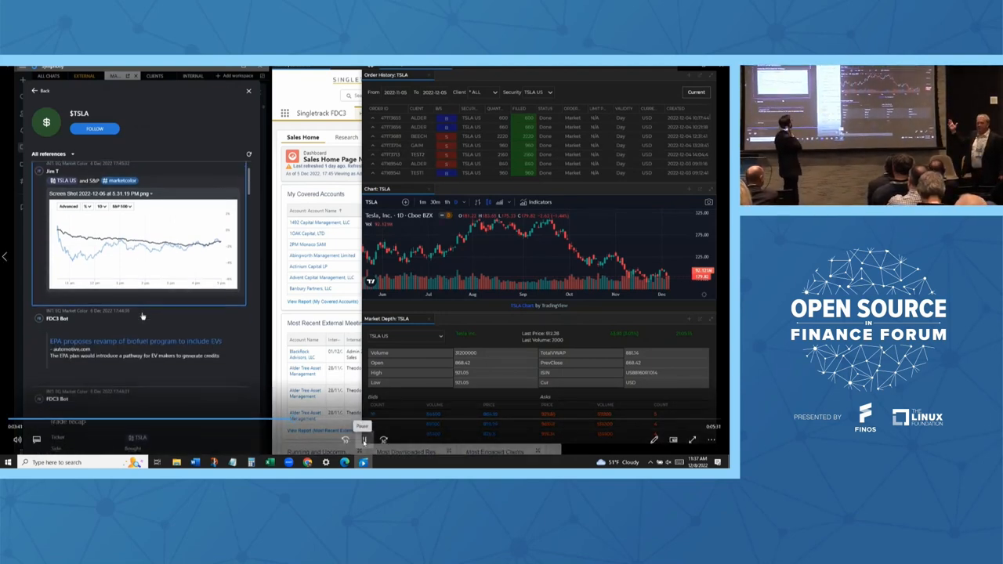
pyautogui.scroll(-3)
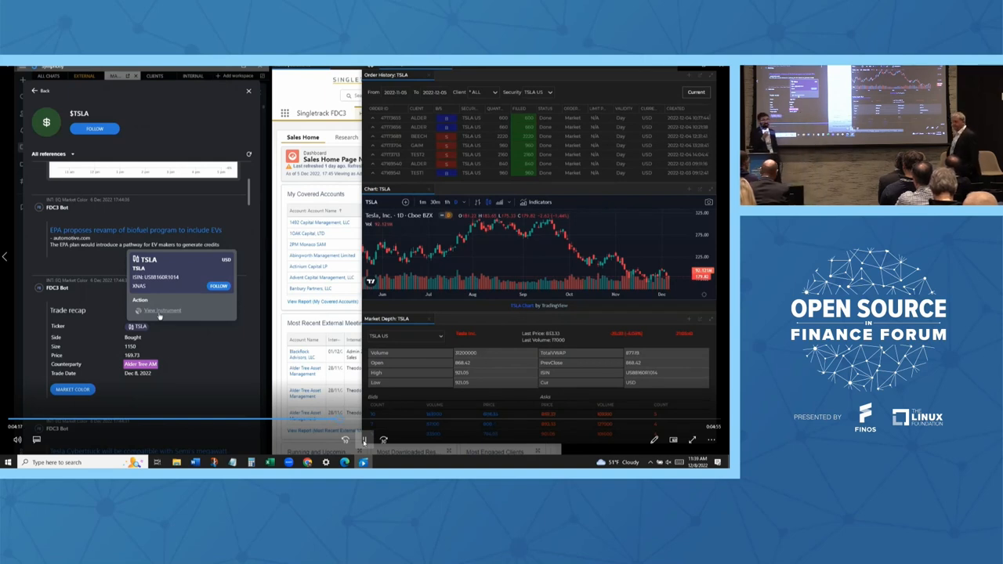
# Run the ViewInstrument action from the TSLA instrument card in the trade recap
pyautogui.click(163, 310)
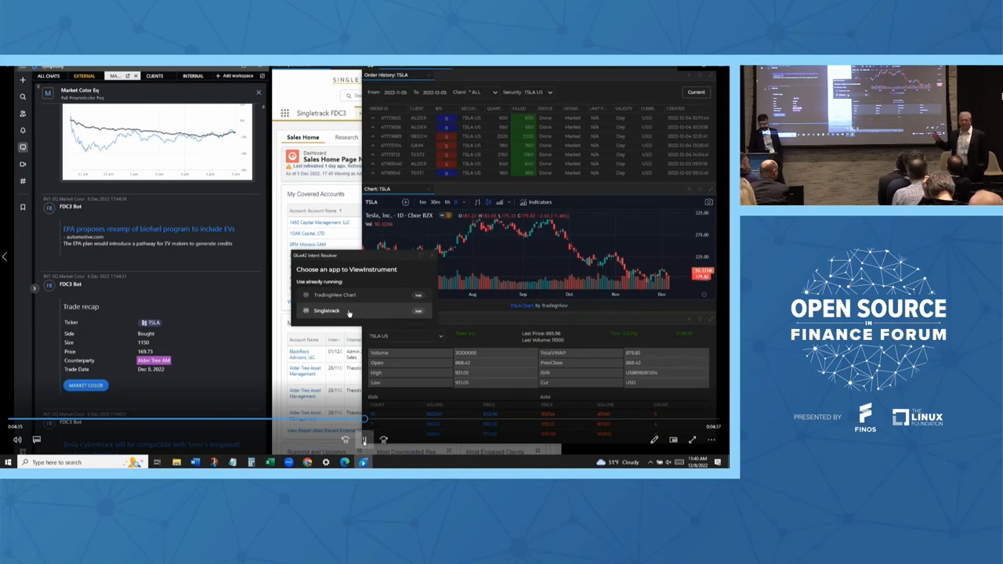
# Choose Singletrack to view the TSLA instrument, landing on the FDC3 integration contact record
pyautogui.click(326, 311)
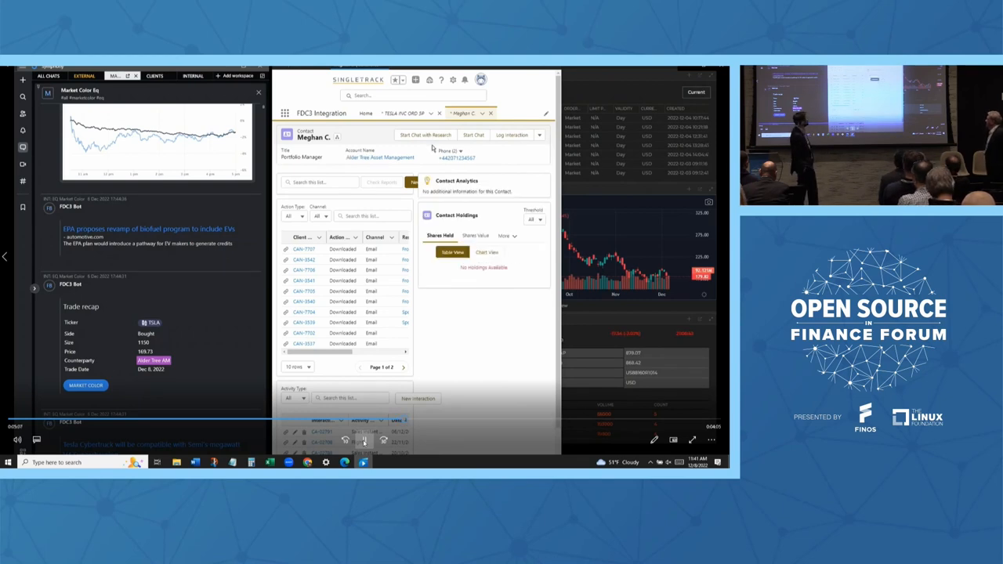
# Start a chat with research for the contact, bringing up the Select Research Documents prompt
pyautogui.click(426, 135)
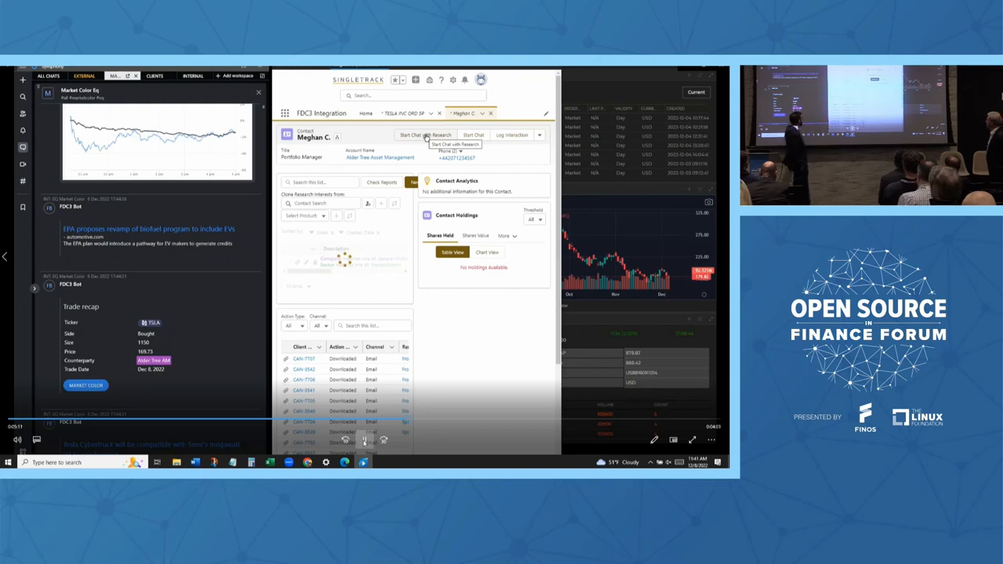
pyautogui.click(424, 135)
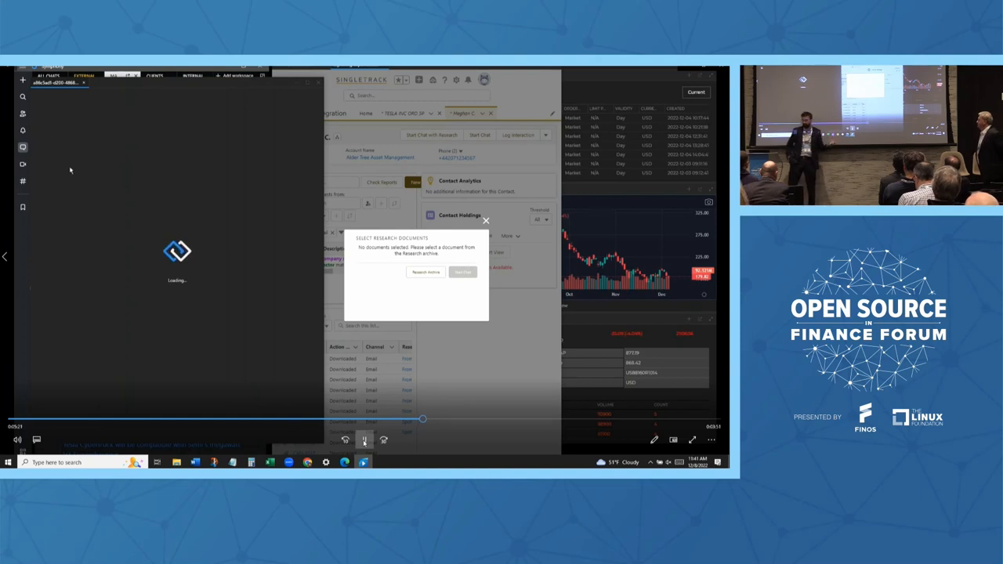
pyautogui.click(426, 273)
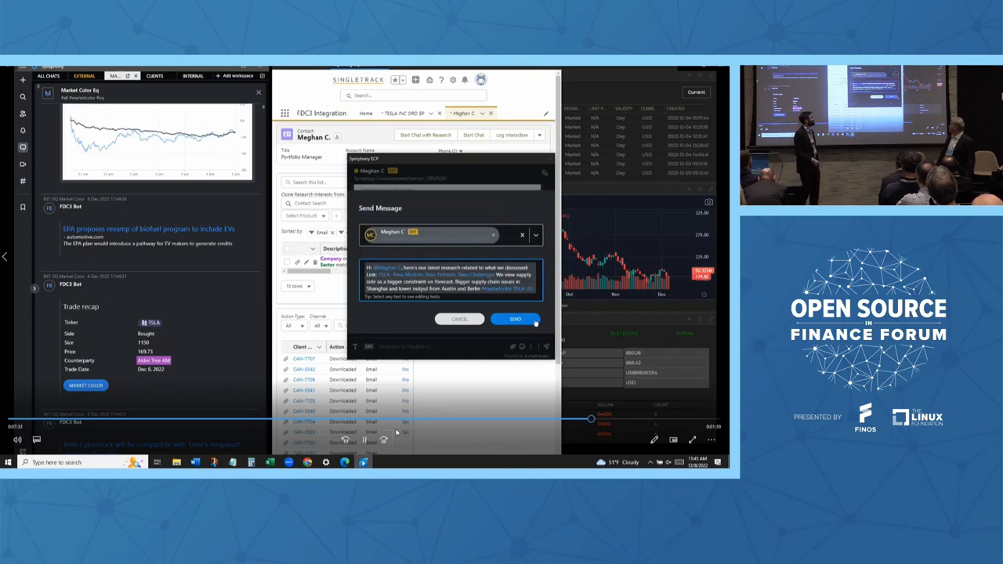
# Send the prefilled research-note message to the contact via Symphony ECP
pyautogui.click(514, 320)
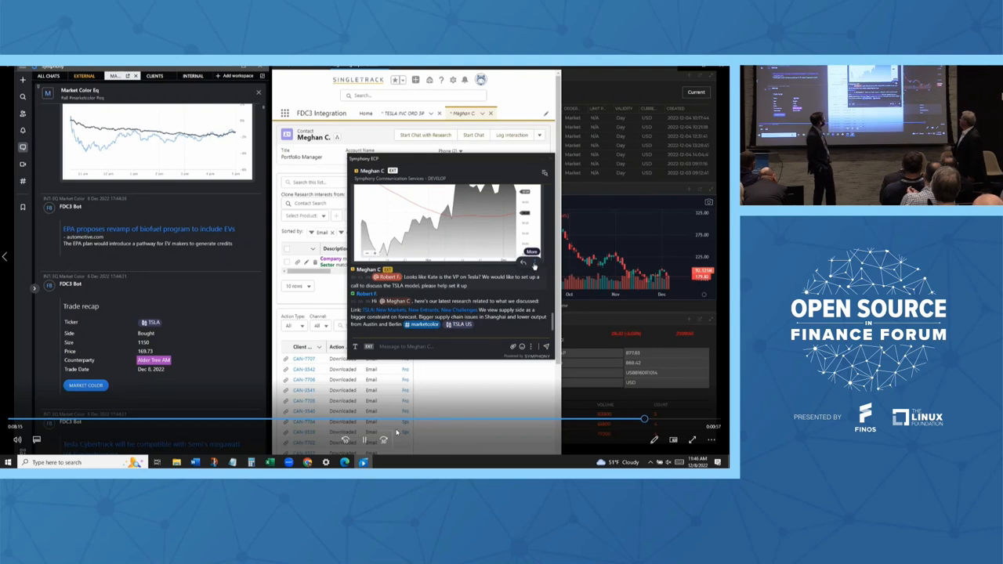
# Show the pin, copy and share actions for the shared chart message in the embedded chat
pyautogui.click(533, 251)
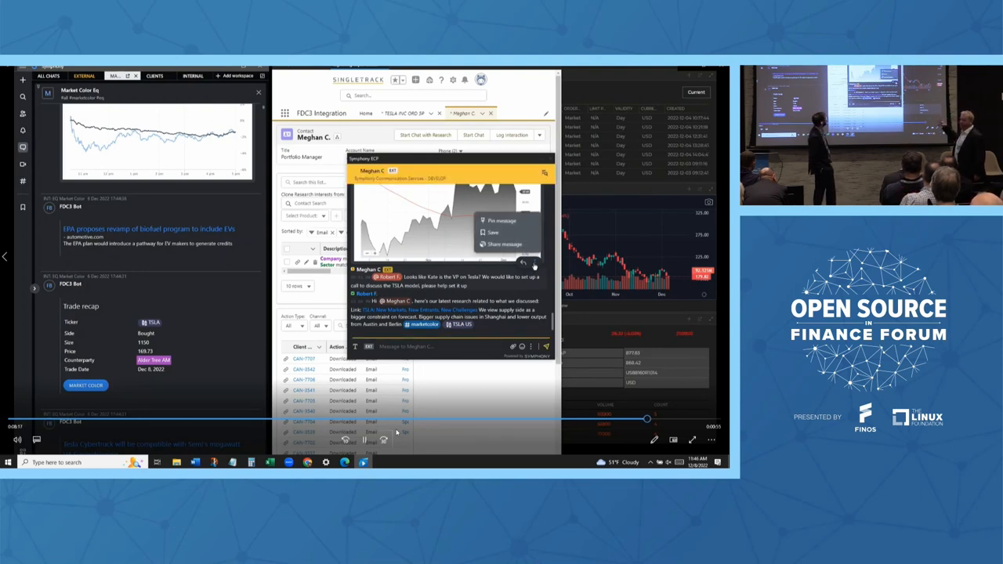